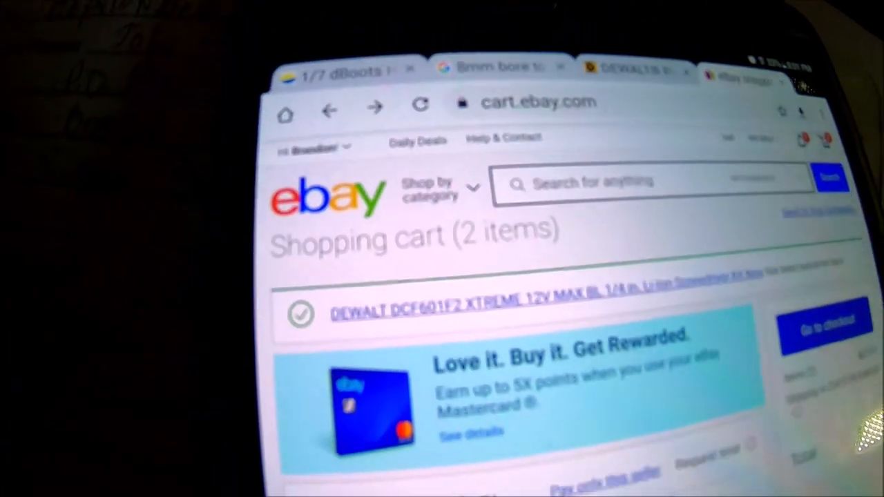
{"action": "scroll", "scroll_direction": "down", "scroll_amount": 3}
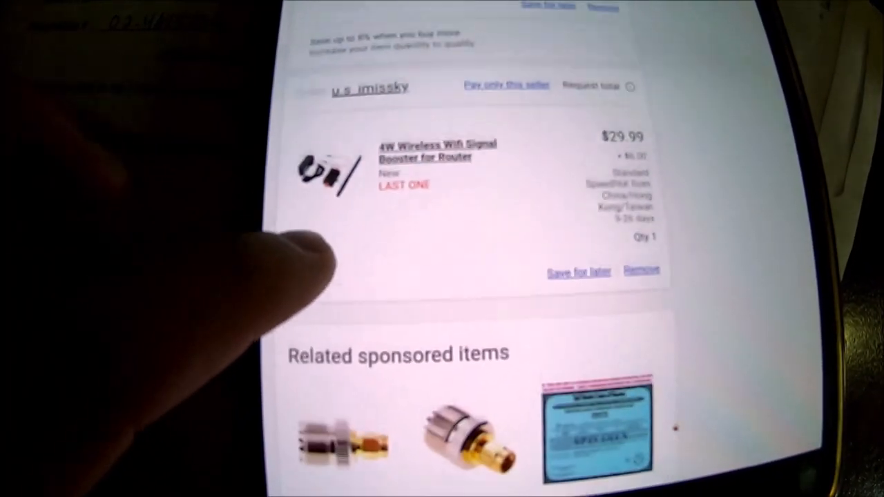